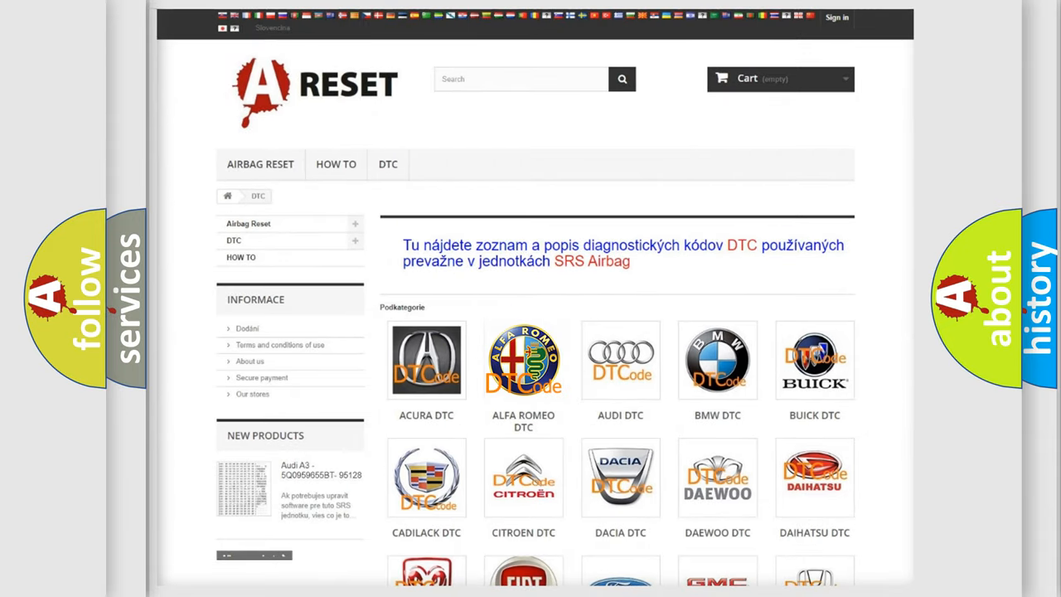
Open the Alfa Romeo DTC list and scroll to the B1000-range codes
left_click(523, 359)
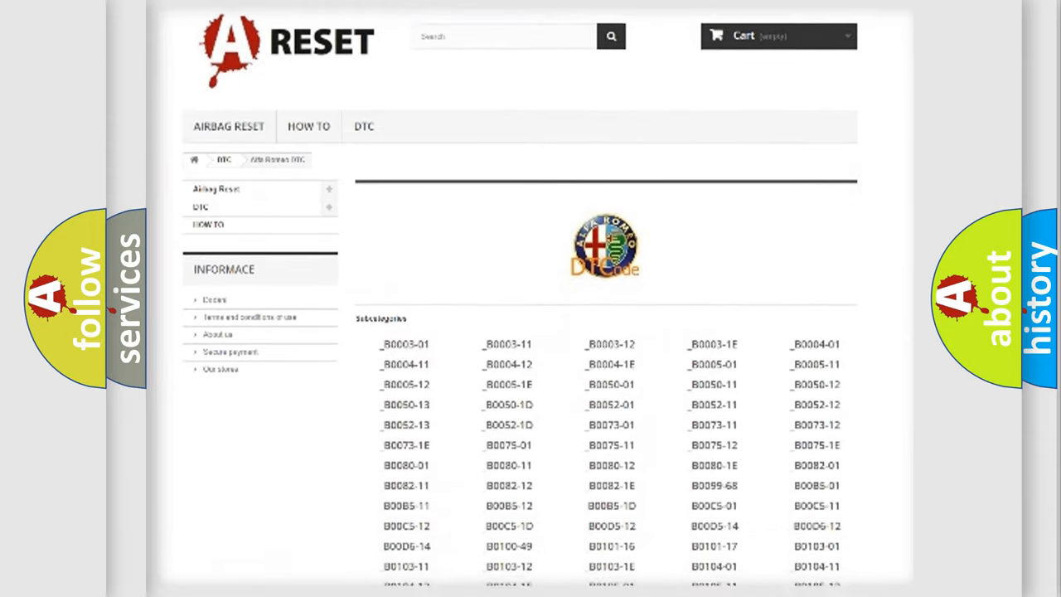
scroll("down", 3)
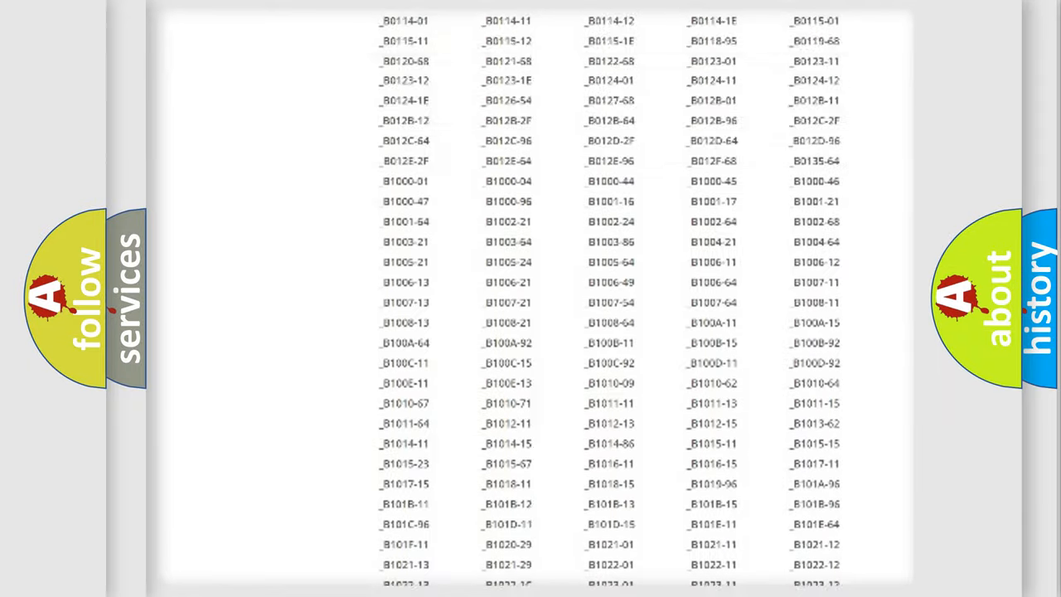
scroll("up", 3)
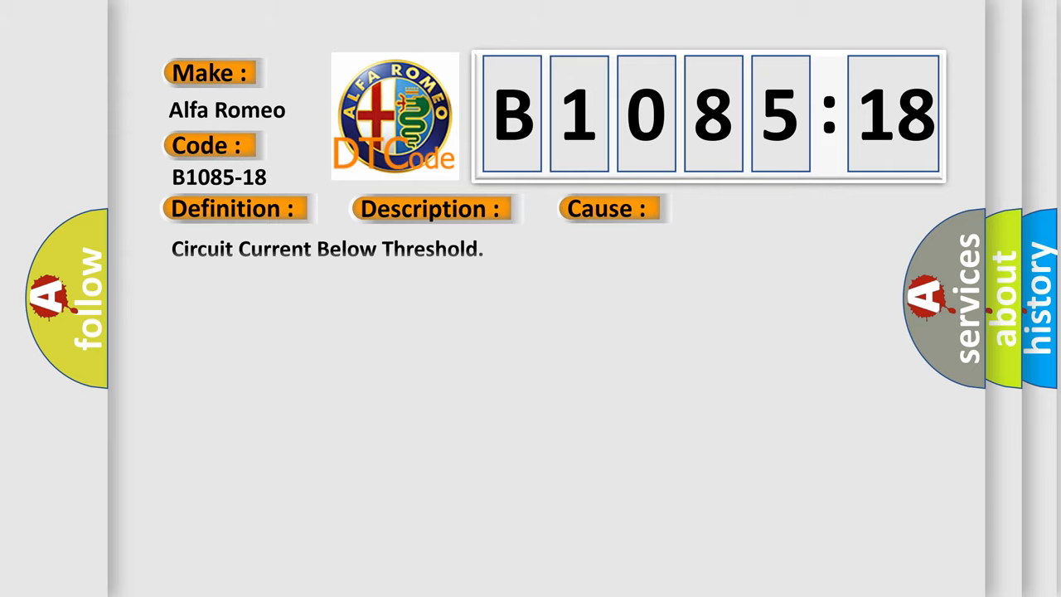
Reveal the line saying the control module measures current below a specified range
left_click(431, 208)
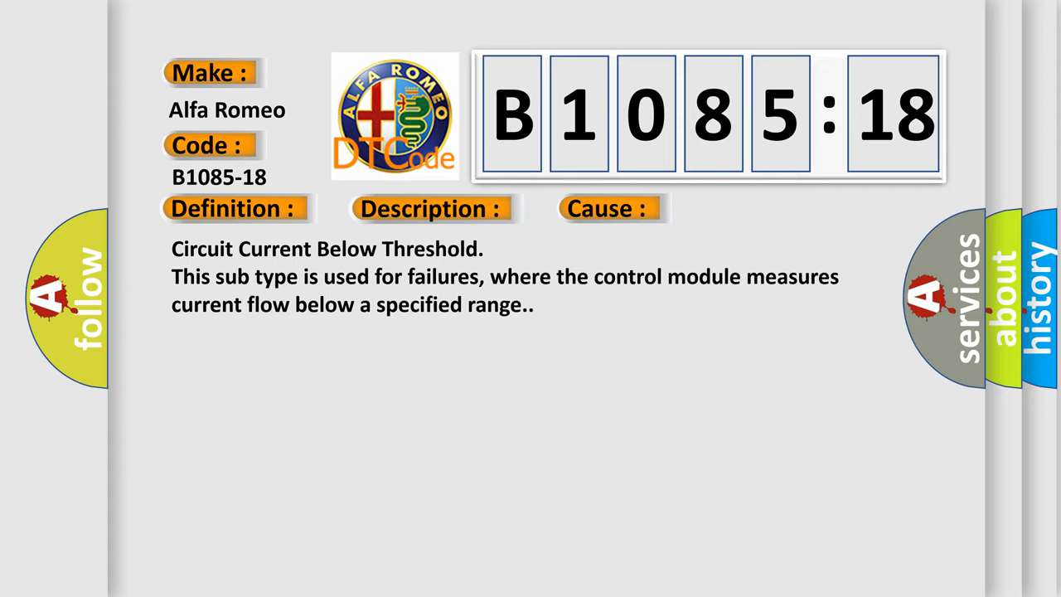